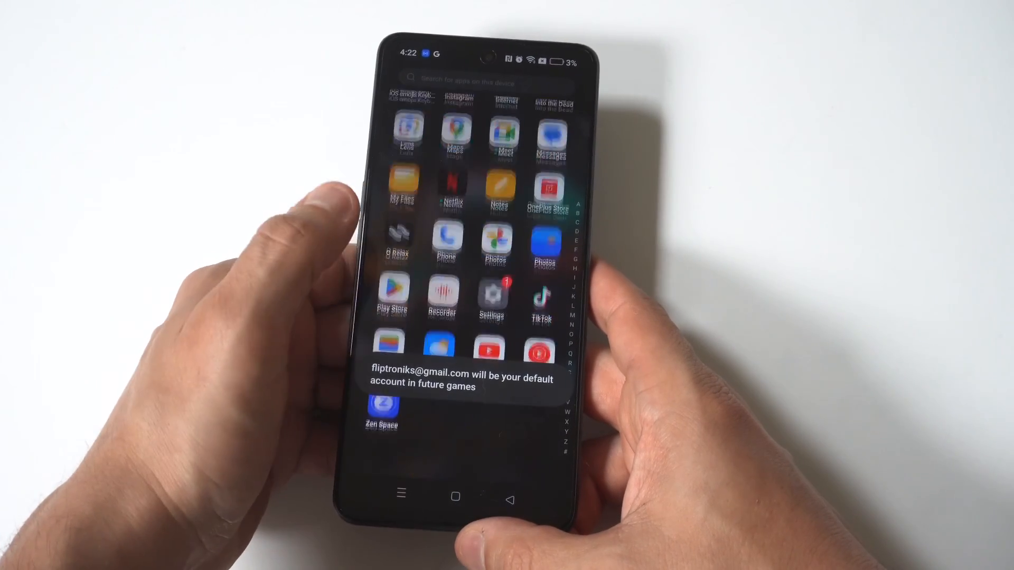
Step: Enter Settings and scroll the Display & brightness page down to Full screen for apps
left_click(491, 298)
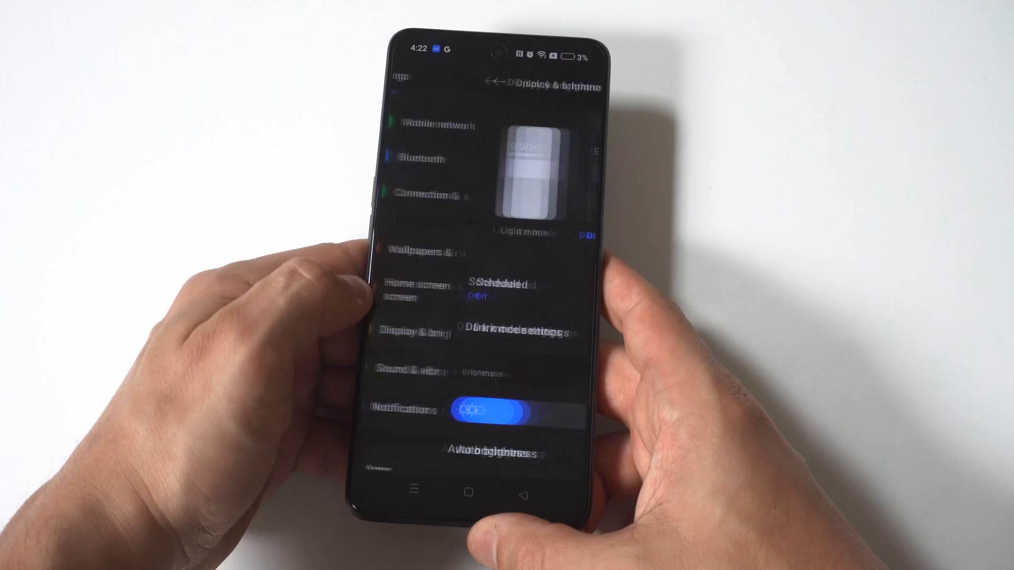
scroll("down", 3)
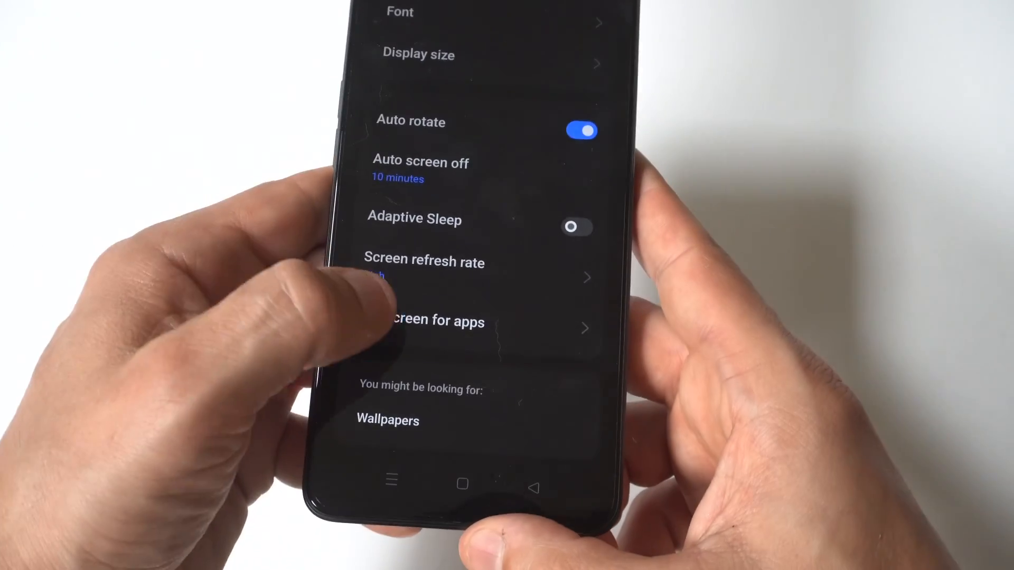
Step: Set Into the Dead to 'show front camera' in Customize apps, then launch the game
left_click(427, 322)
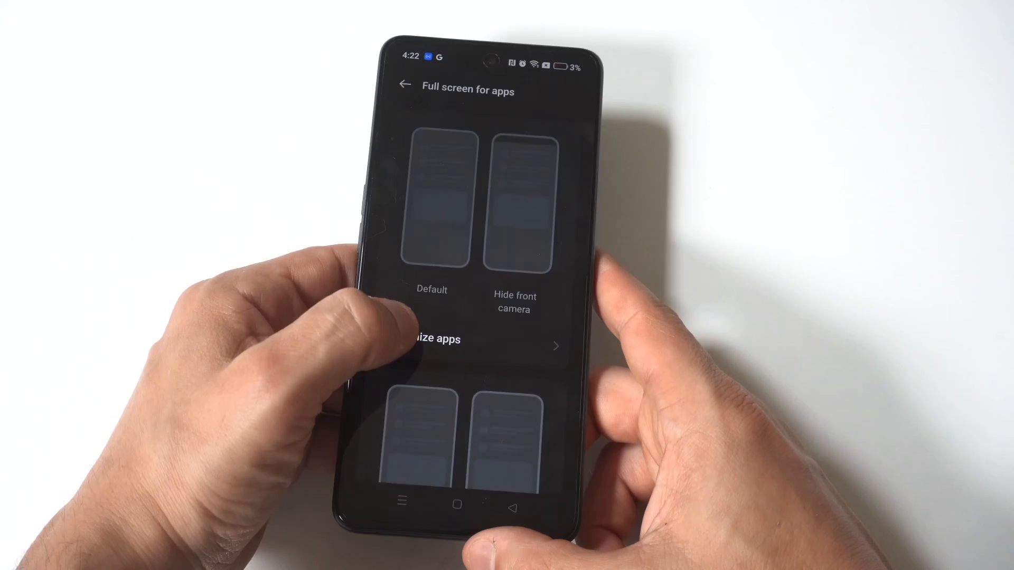
left_click(433, 339)
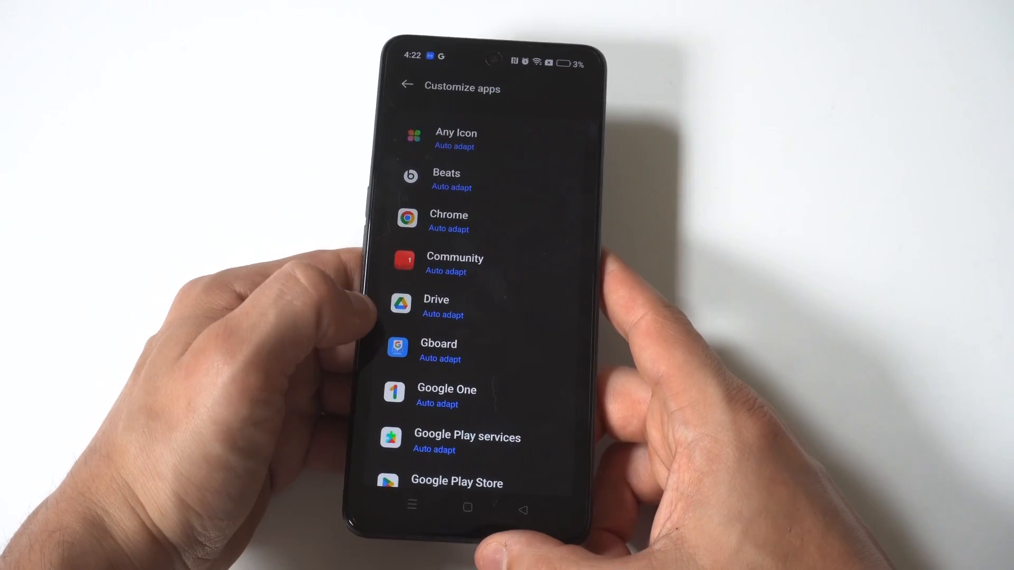
scroll("down", 3)
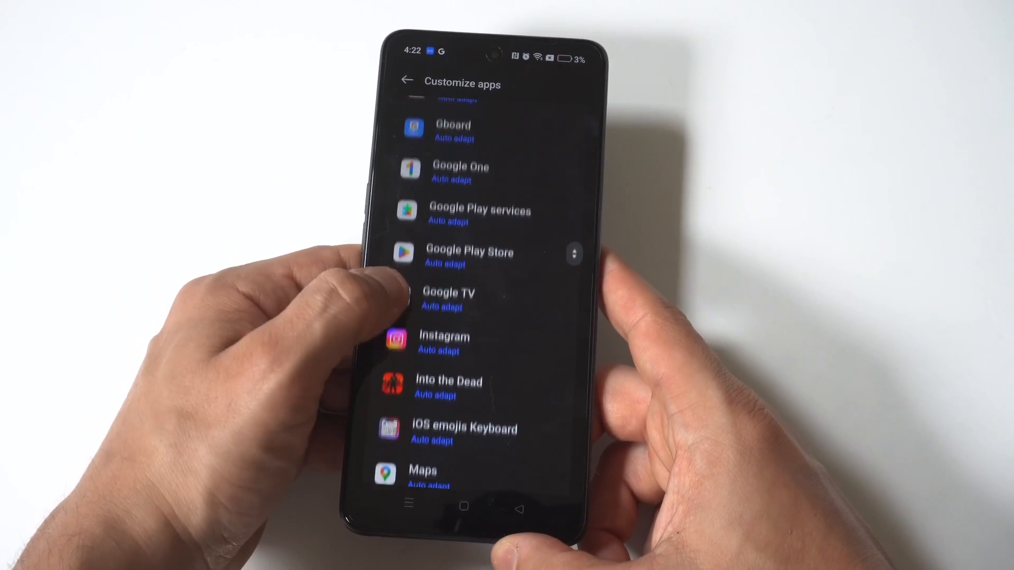
left_click(448, 388)
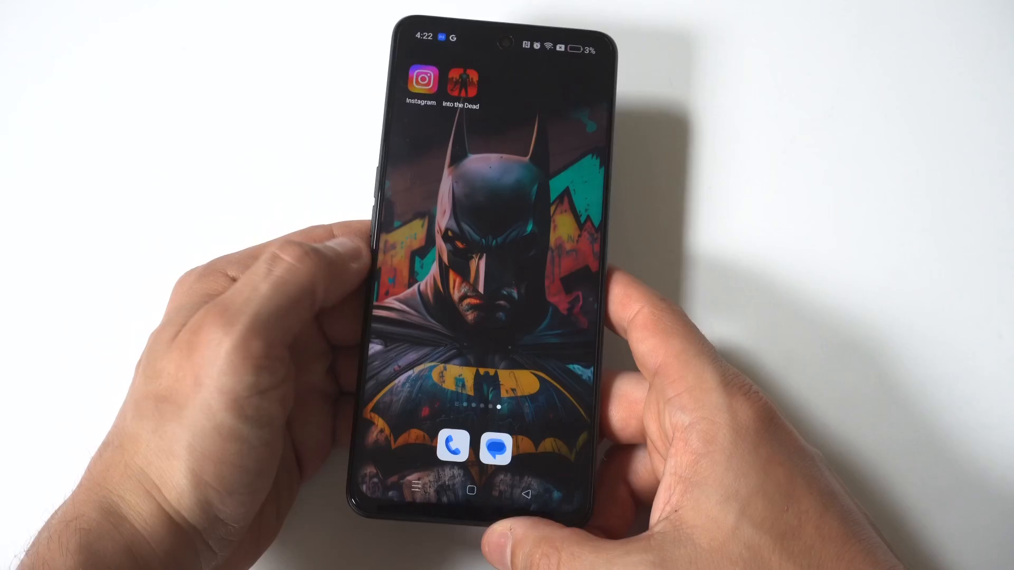
left_click(461, 81)
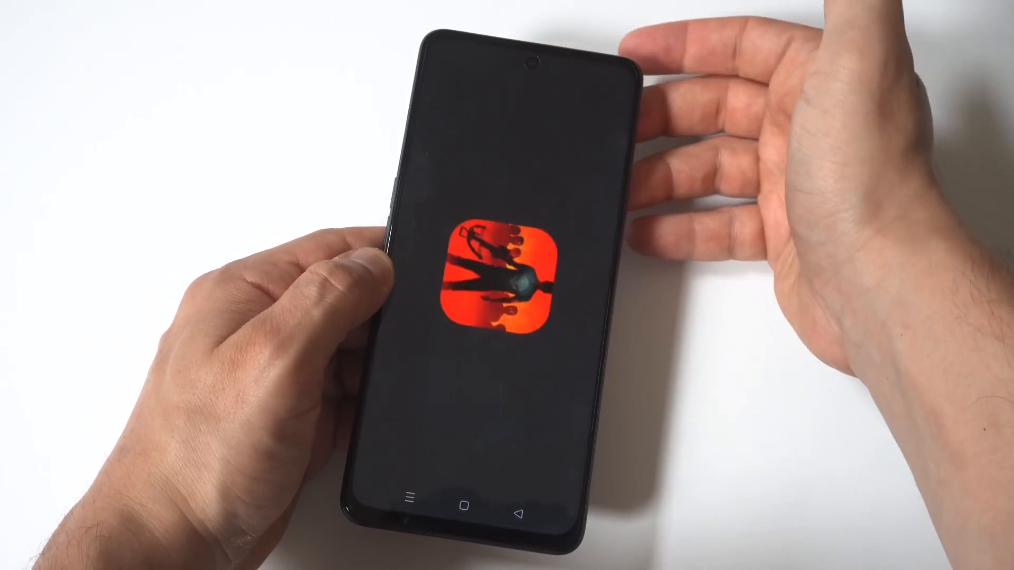